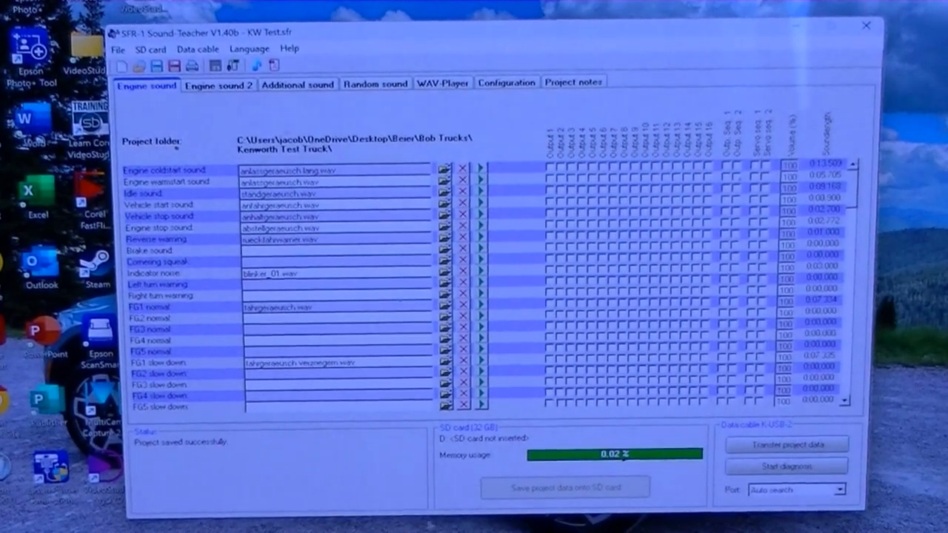
Show the Configuration > Outputs list of light types assigned to each output
{"action": "left_click", "coordinate": [507, 83]}
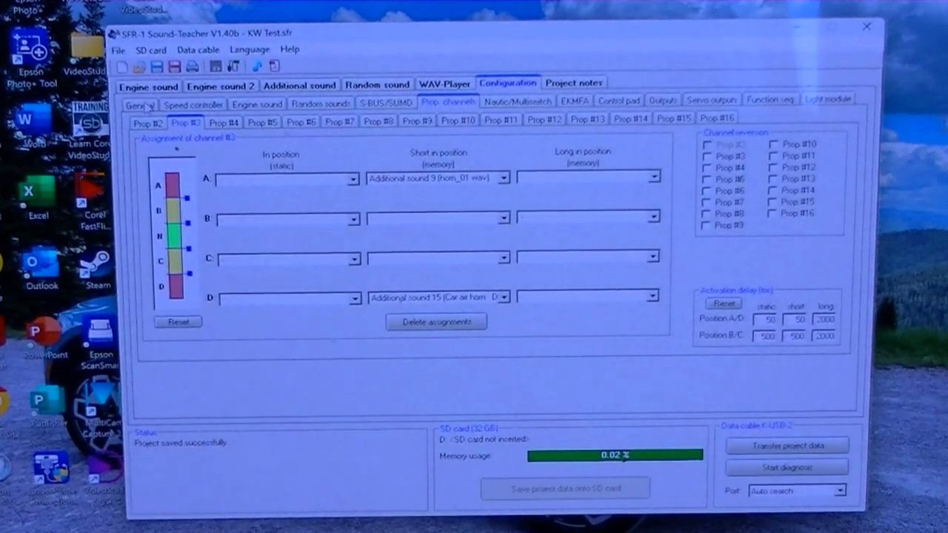
{"action": "left_click", "coordinate": [663, 99]}
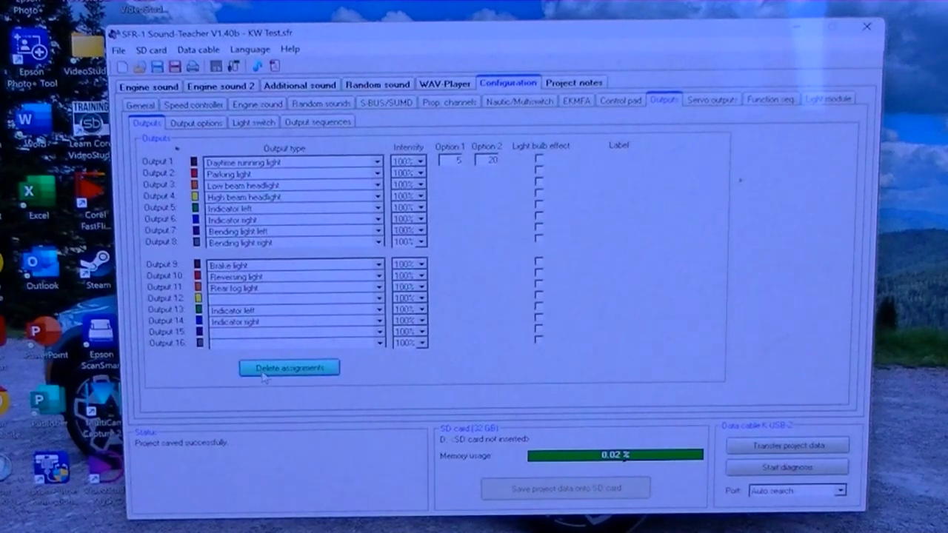
Delete all output type assignments, leaving outputs 1–16 unassigned
{"action": "left_click", "coordinate": [288, 367]}
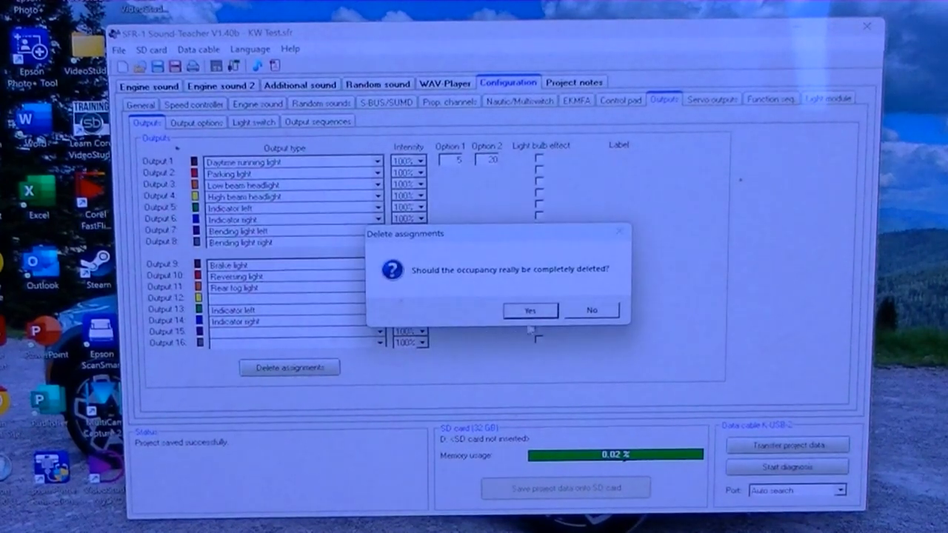
{"action": "left_click", "coordinate": [530, 311]}
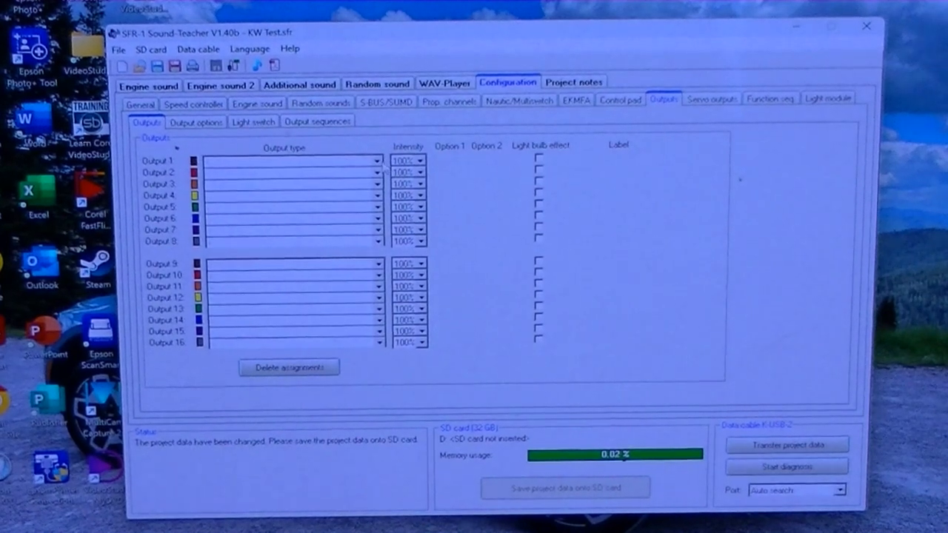
Set output 1's output type to Low beam headlight
{"action": "left_click", "coordinate": [378, 161]}
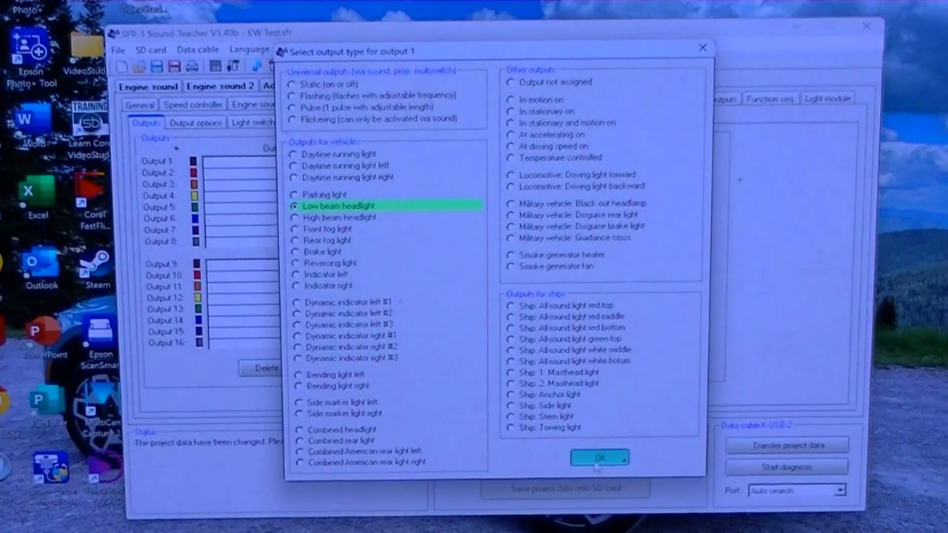
{"action": "left_click", "coordinate": [600, 457]}
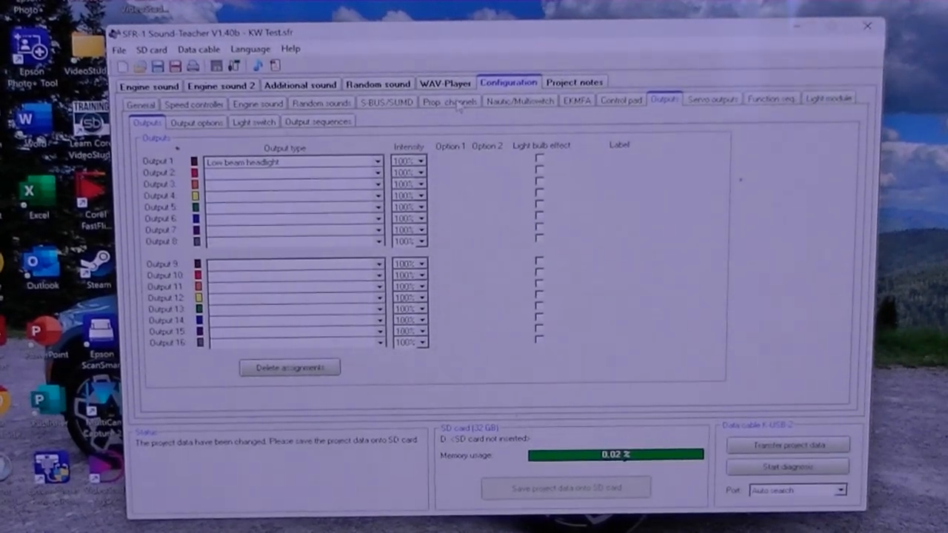
Assign Low beam headlight to the short position A of proportional channel 4
{"action": "left_click", "coordinate": [448, 101]}
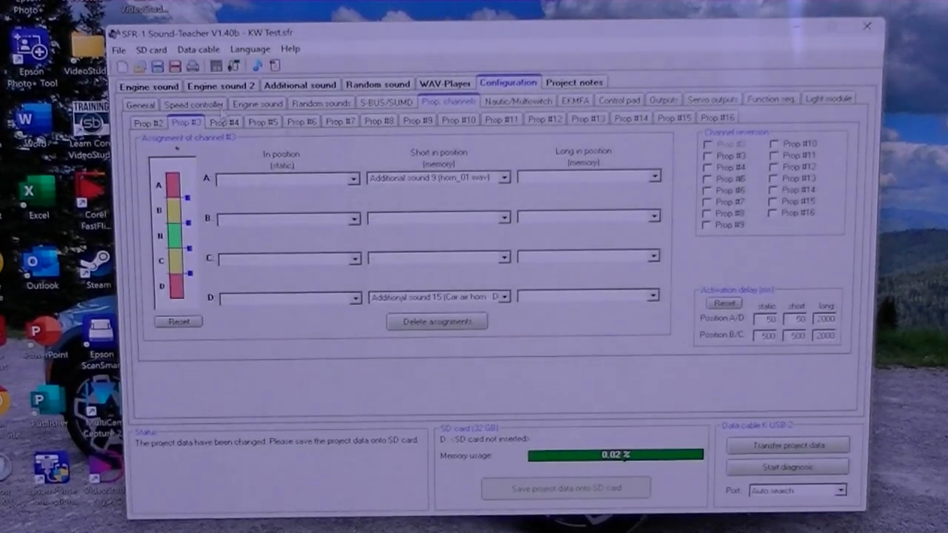
{"action": "left_click", "coordinate": [385, 102]}
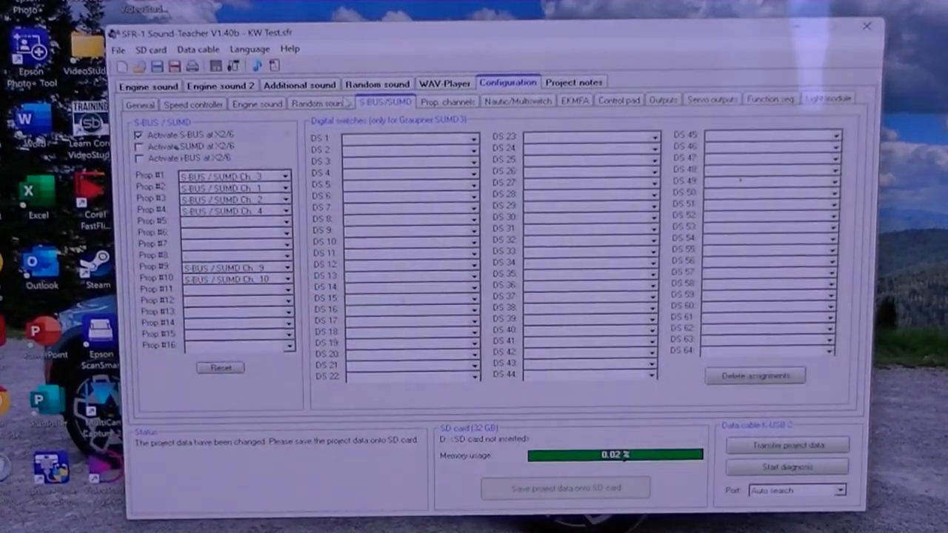
{"action": "left_click", "coordinate": [448, 101]}
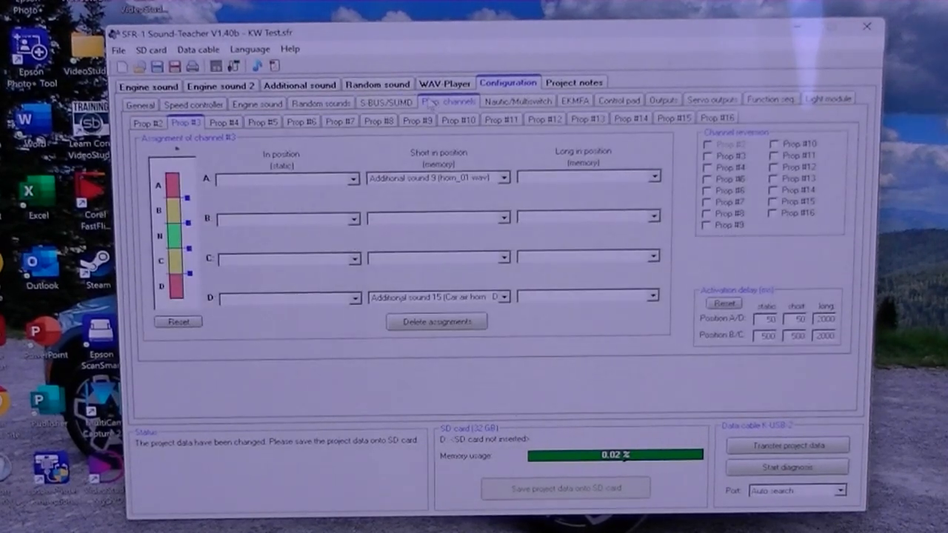
{"action": "left_click", "coordinate": [225, 122]}
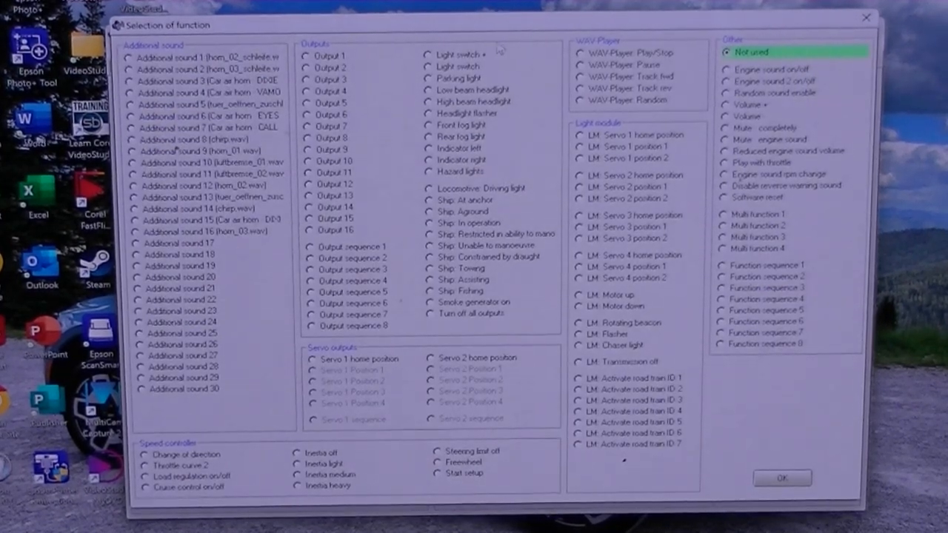
{"action": "left_click", "coordinate": [428, 90]}
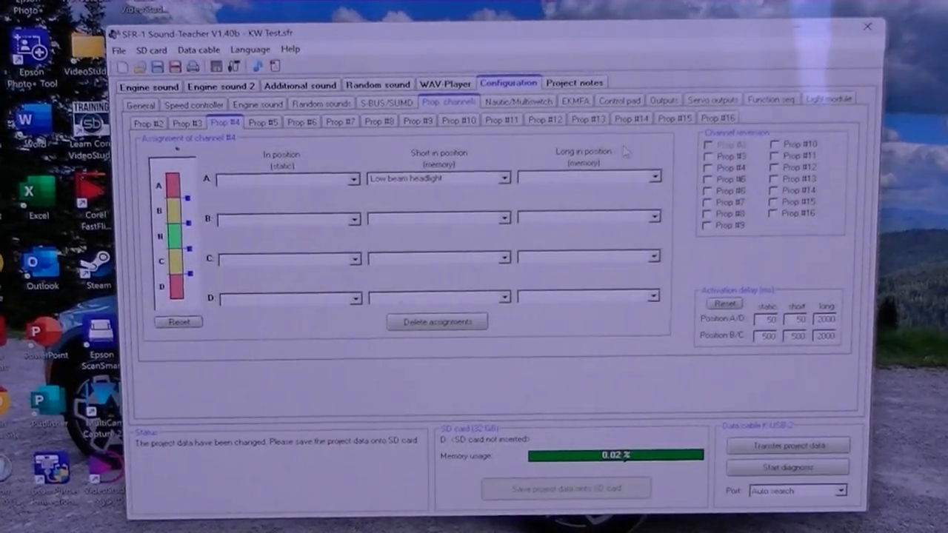
Return to the Outputs list and transfer the project data to the SFR-1 module
{"action": "left_click", "coordinate": [664, 99]}
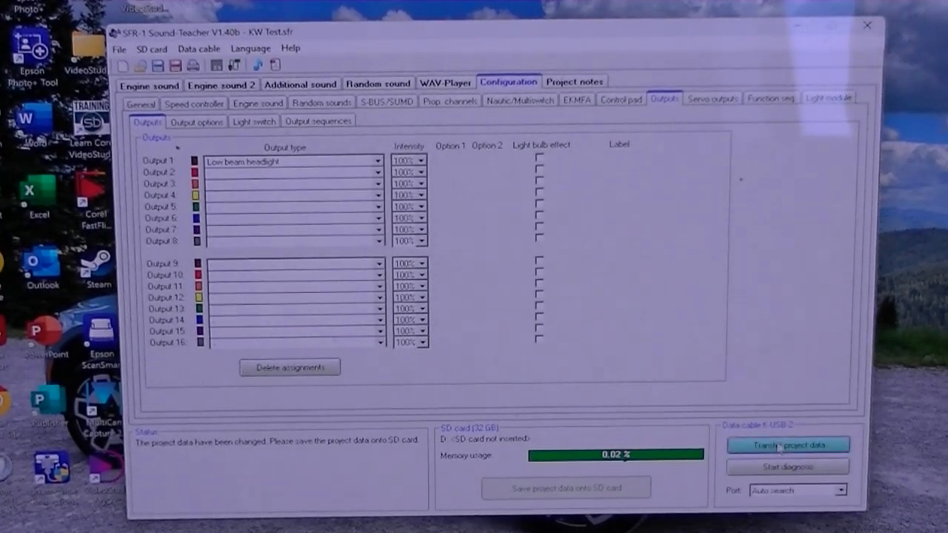
{"action": "left_click", "coordinate": [787, 444]}
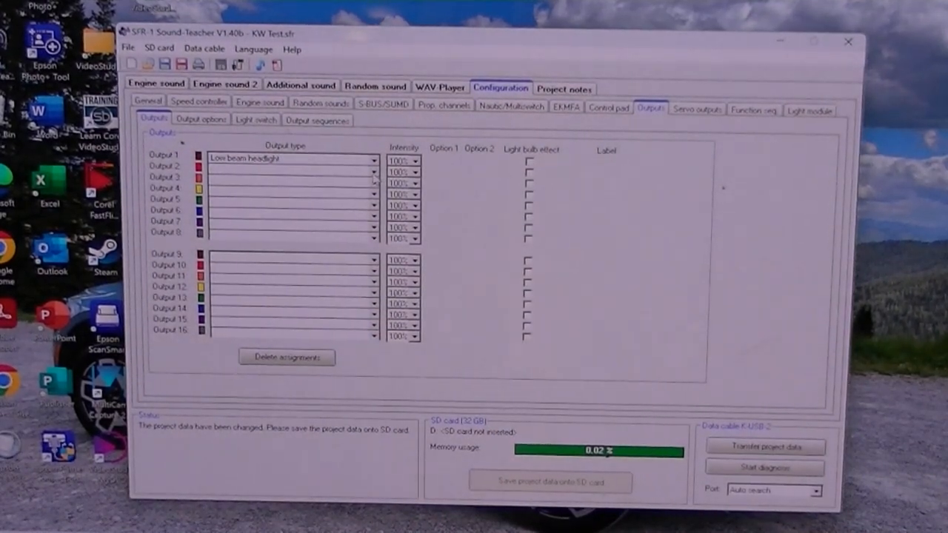
{"action": "left_click", "coordinate": [368, 166]}
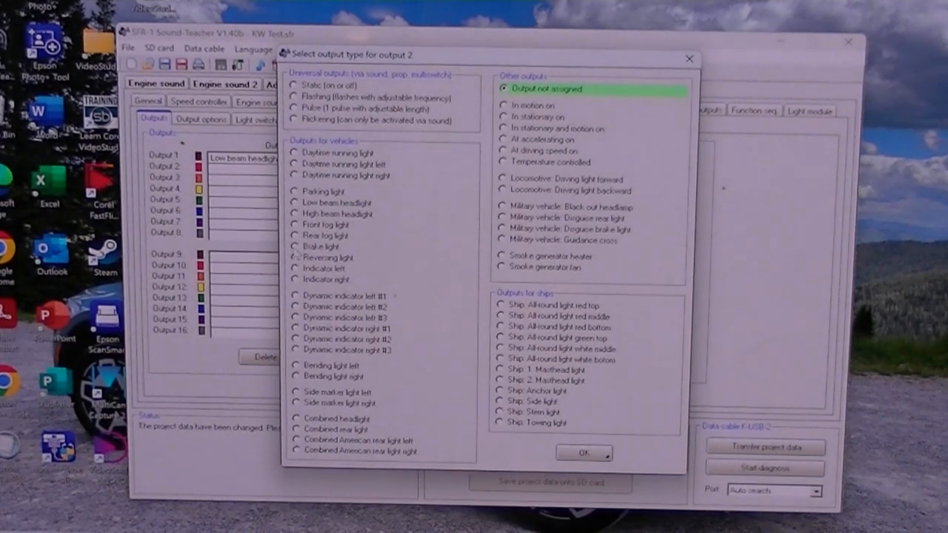
Set outputs 2, 3 and 4 to Brake light, Indicator left and Indicator right
{"action": "left_click", "coordinate": [322, 246]}
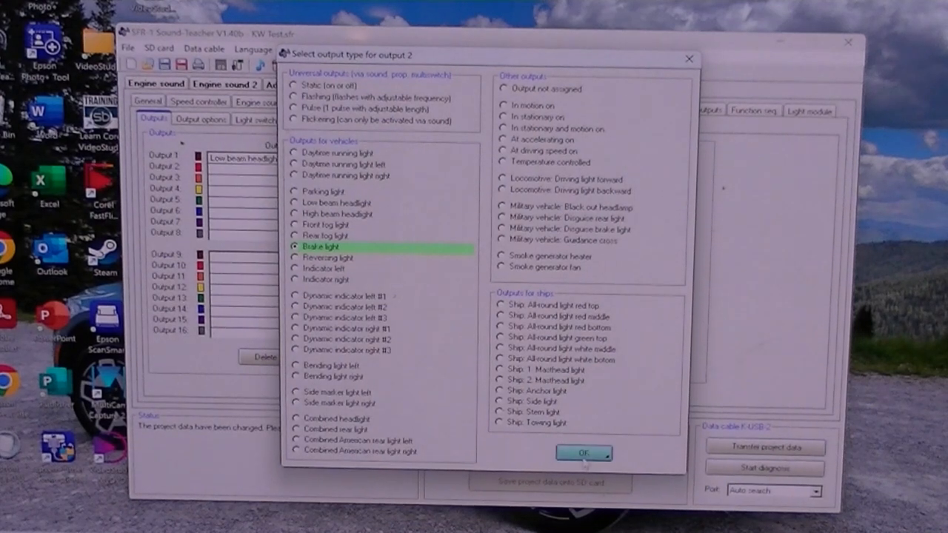
{"action": "left_click", "coordinate": [584, 452]}
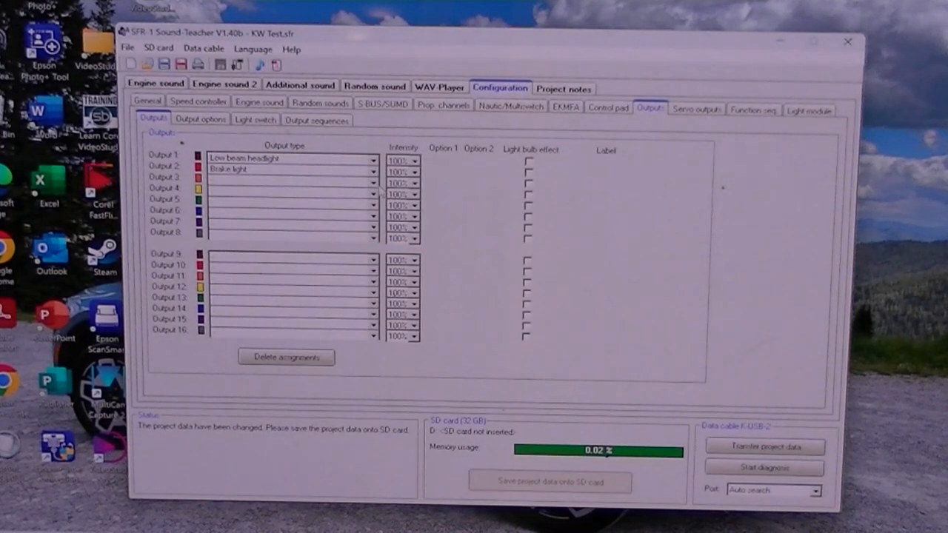
{"action": "left_click", "coordinate": [373, 180]}
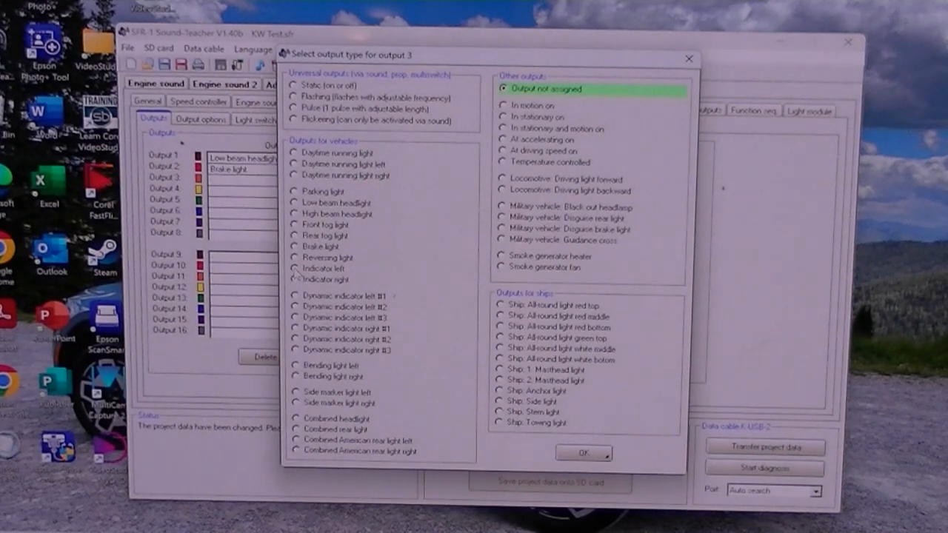
{"action": "left_click", "coordinate": [298, 268]}
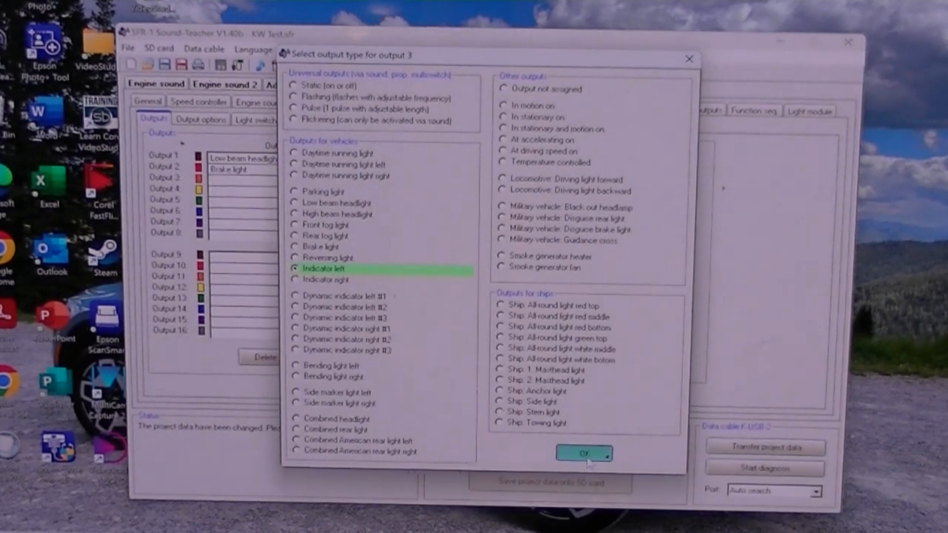
{"action": "left_click", "coordinate": [585, 454]}
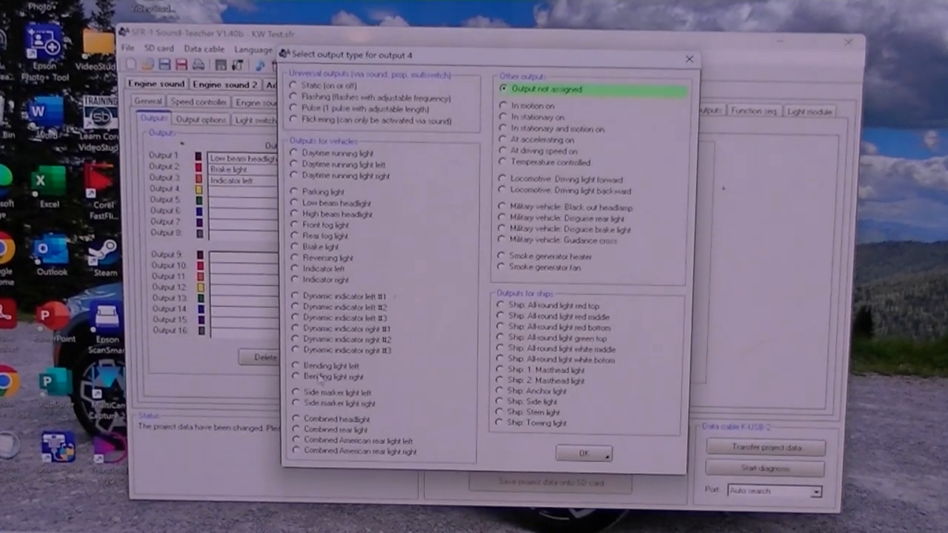
{"action": "left_click", "coordinate": [298, 280]}
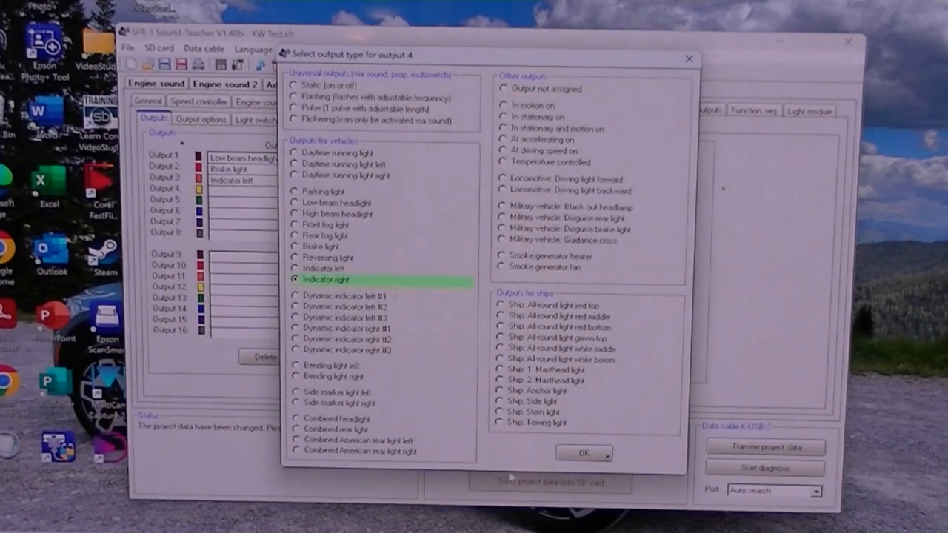
{"action": "left_click", "coordinate": [584, 453]}
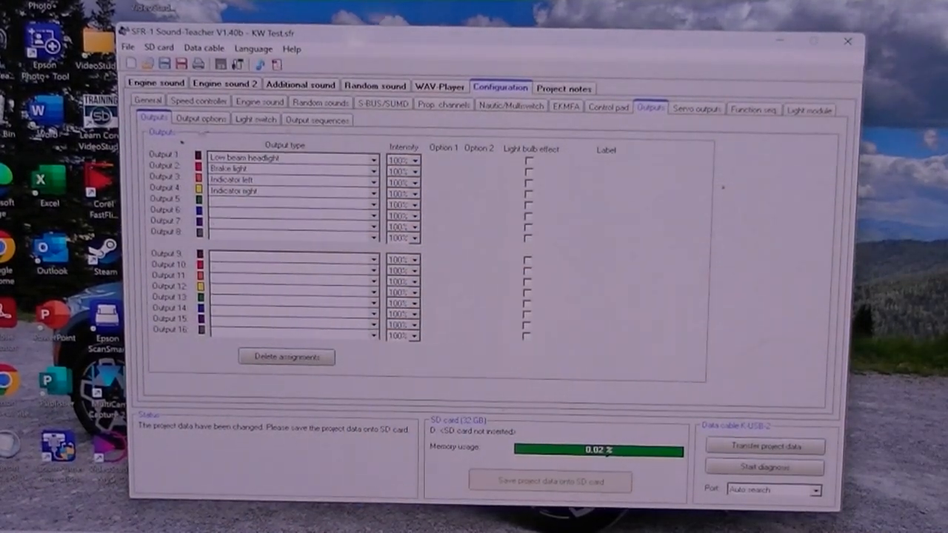
Enable 'Automatic indicator lights while turning' in Output options
{"action": "left_click", "coordinate": [200, 118]}
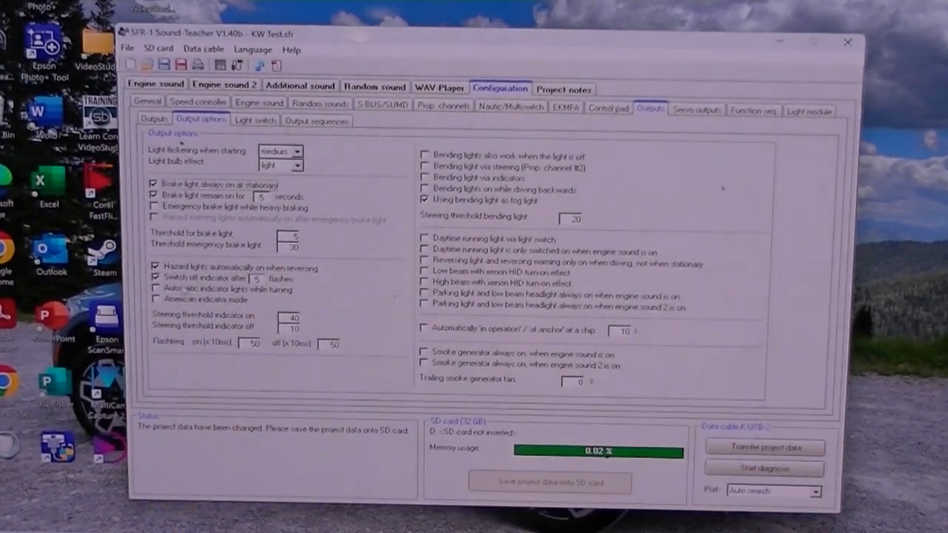
{"action": "left_click", "coordinate": [156, 288]}
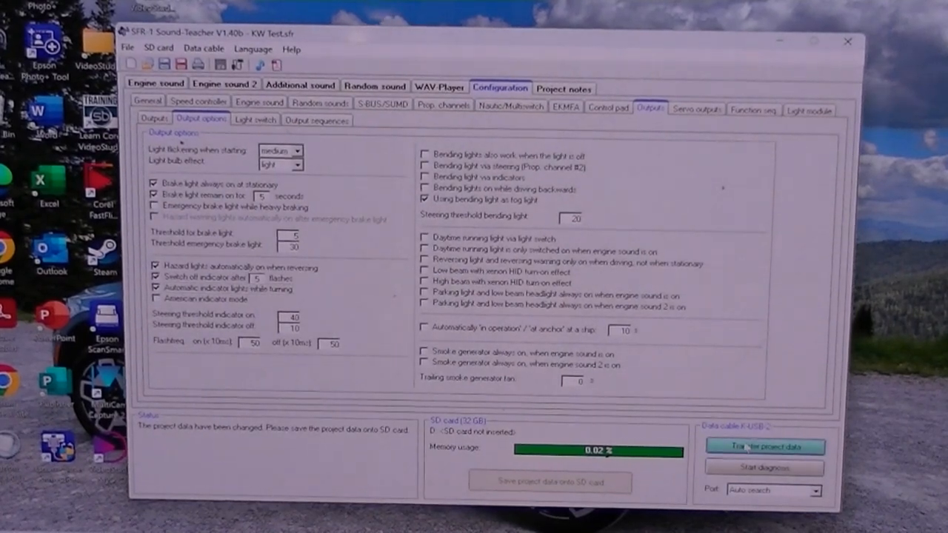
{"action": "left_click", "coordinate": [763, 446]}
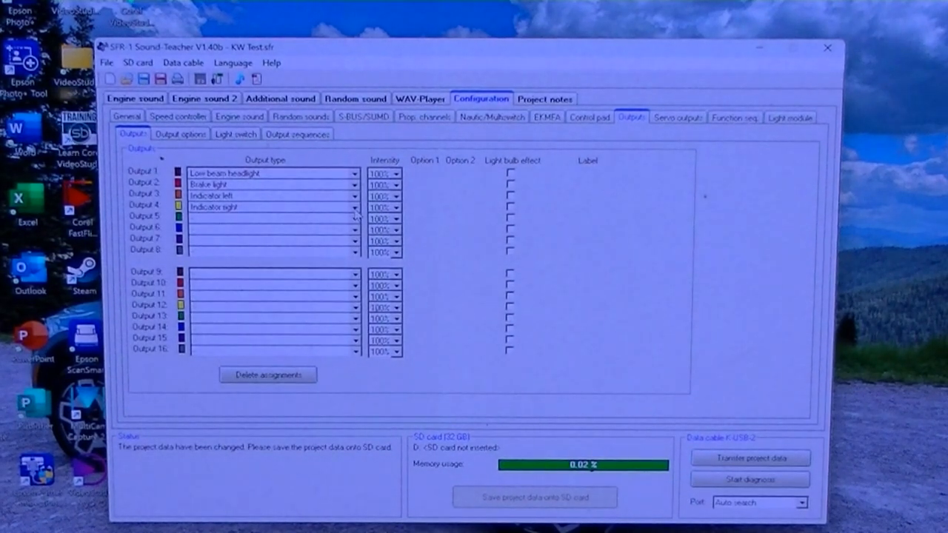
Keep output 4 as Indicator right and set output 5 to Rear fog light
{"action": "left_click", "coordinate": [354, 207]}
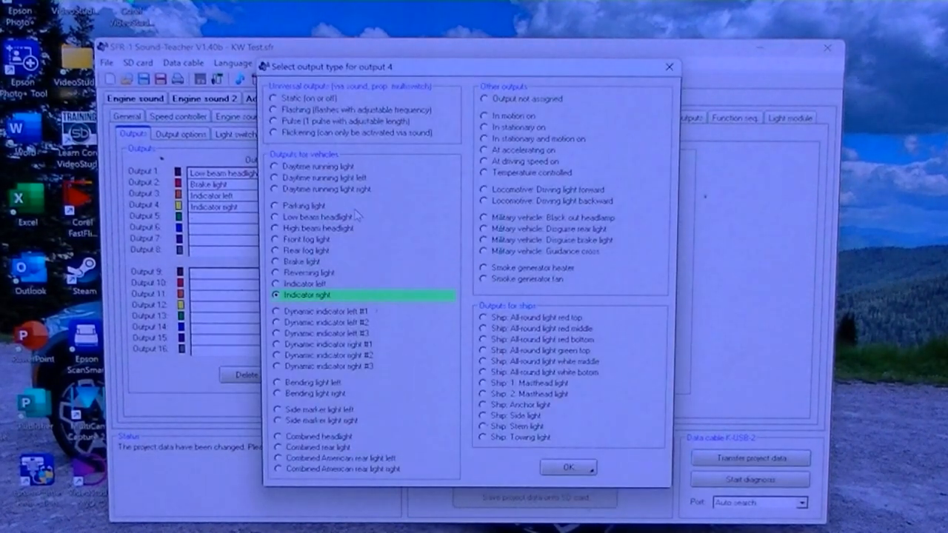
{"action": "left_click", "coordinate": [568, 467]}
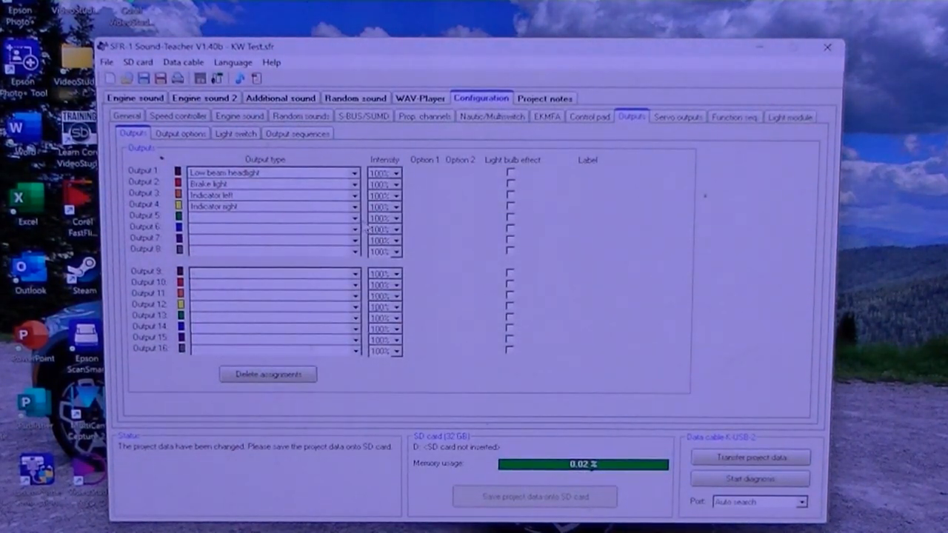
{"action": "left_click", "coordinate": [271, 218]}
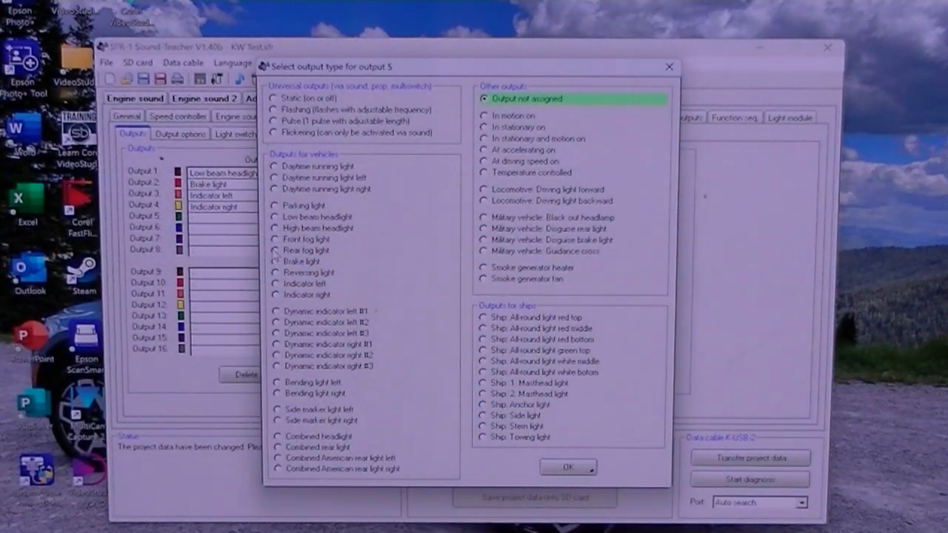
{"action": "left_click", "coordinate": [277, 251]}
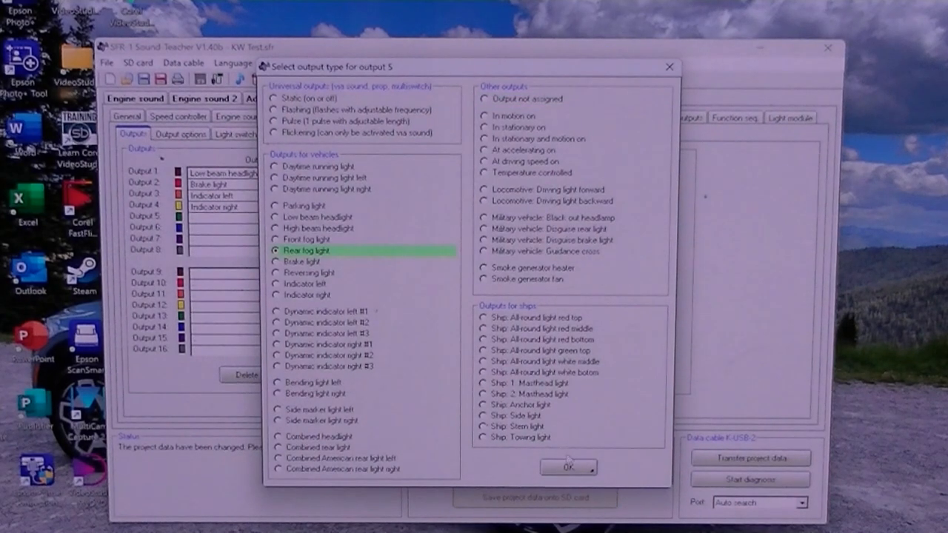
{"action": "left_click", "coordinate": [569, 468]}
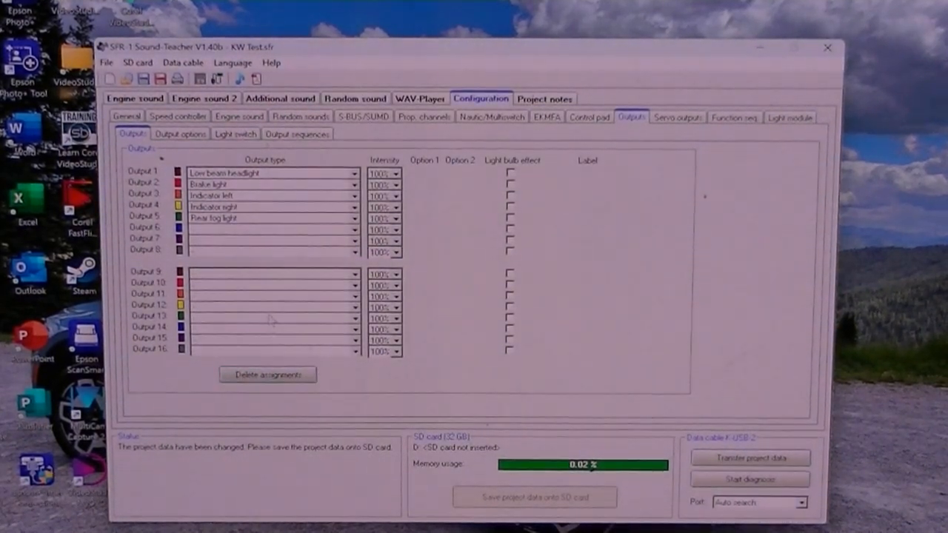
{"action": "mouse_move", "coordinate": [249, 235]}
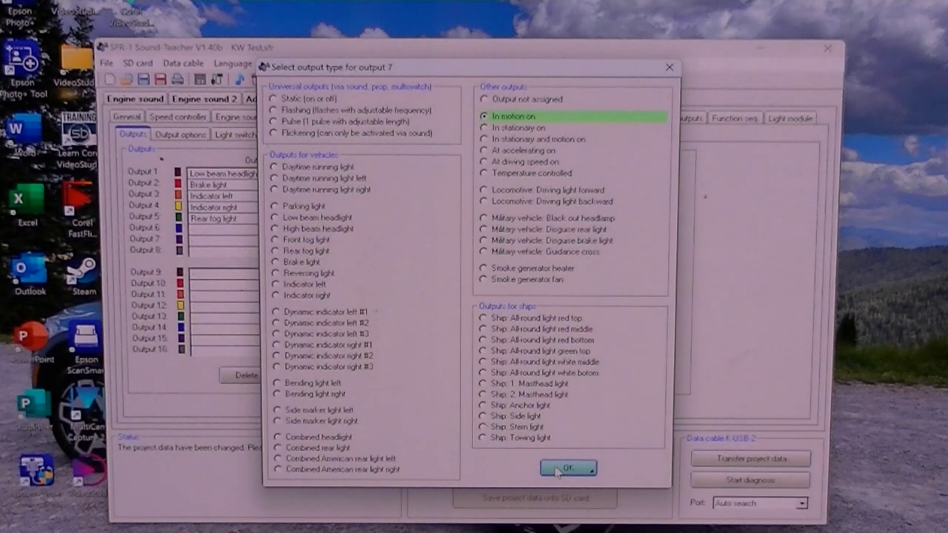
Confirm 'In motion on' as the output type for output 7
{"action": "left_click", "coordinate": [566, 468]}
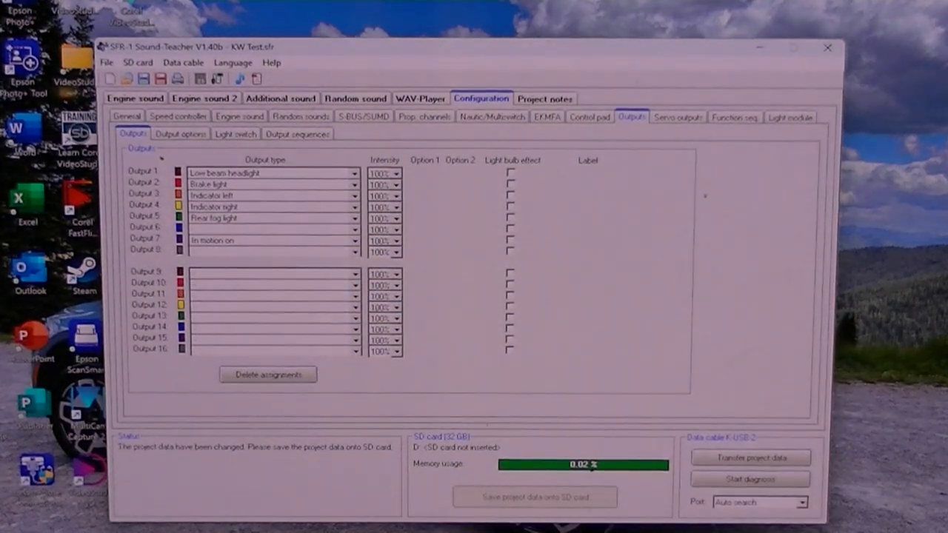
Make proportional channel 4's short position D switch output 6, then transfer the project
{"action": "left_click", "coordinate": [423, 117]}
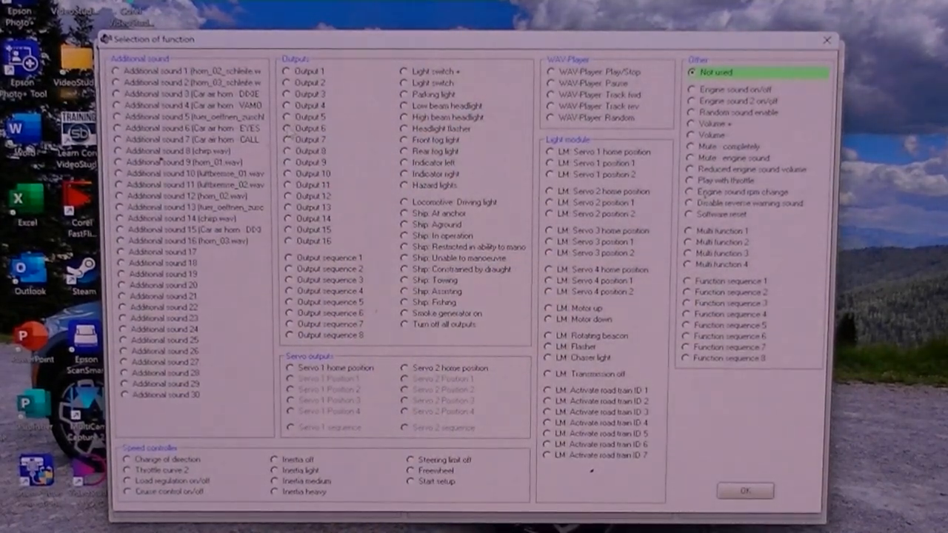
{"action": "left_click", "coordinate": [286, 128]}
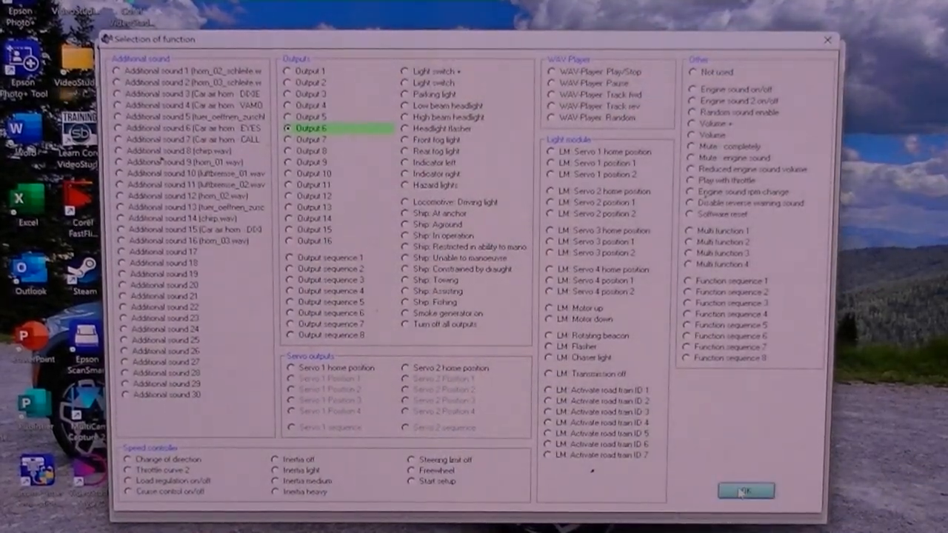
{"action": "left_click", "coordinate": [746, 489]}
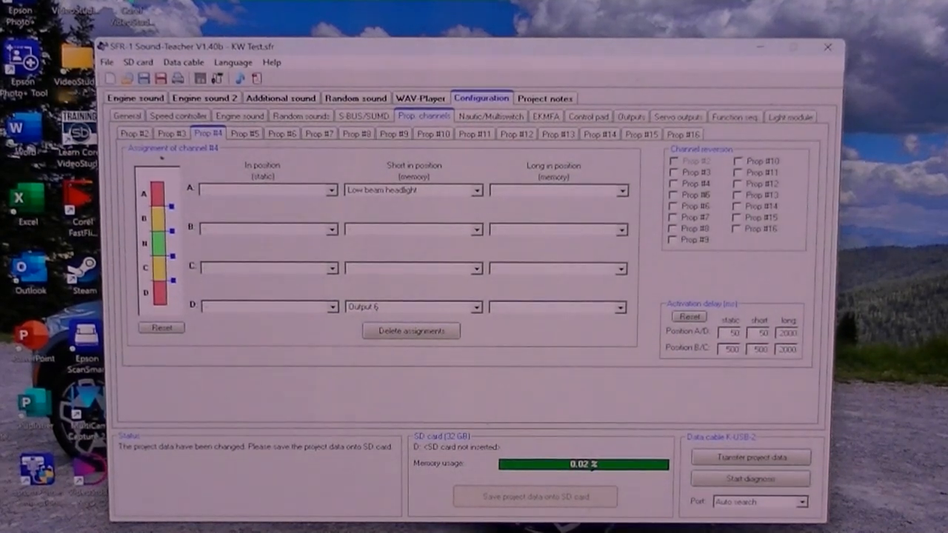
{"action": "left_click", "coordinate": [632, 117]}
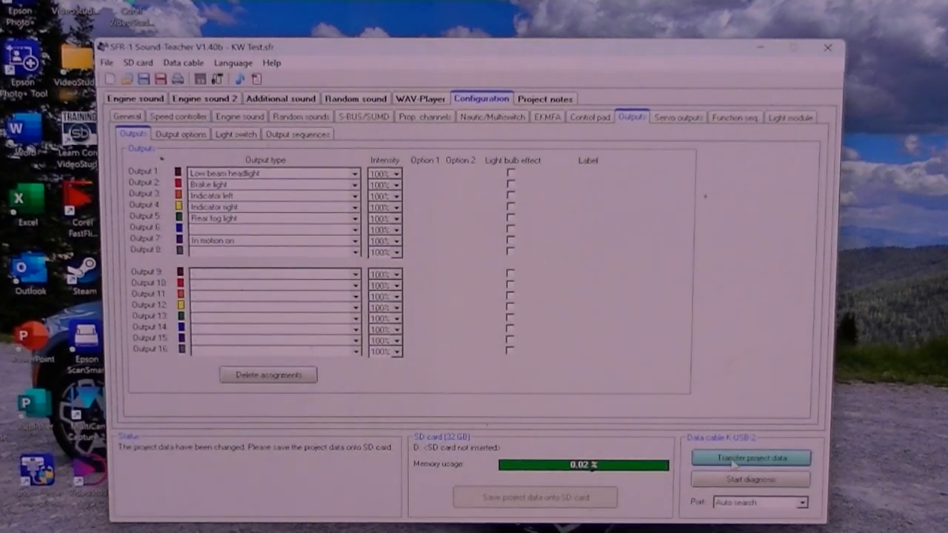
{"action": "left_click", "coordinate": [751, 457]}
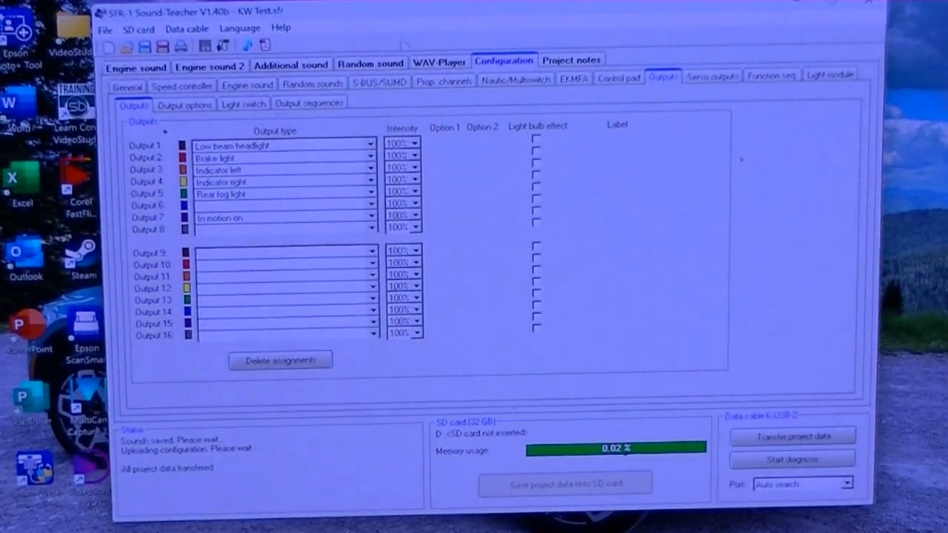
Assign Rear fog light to long position A of Prop #4 and transfer the project
{"action": "left_click", "coordinate": [444, 80]}
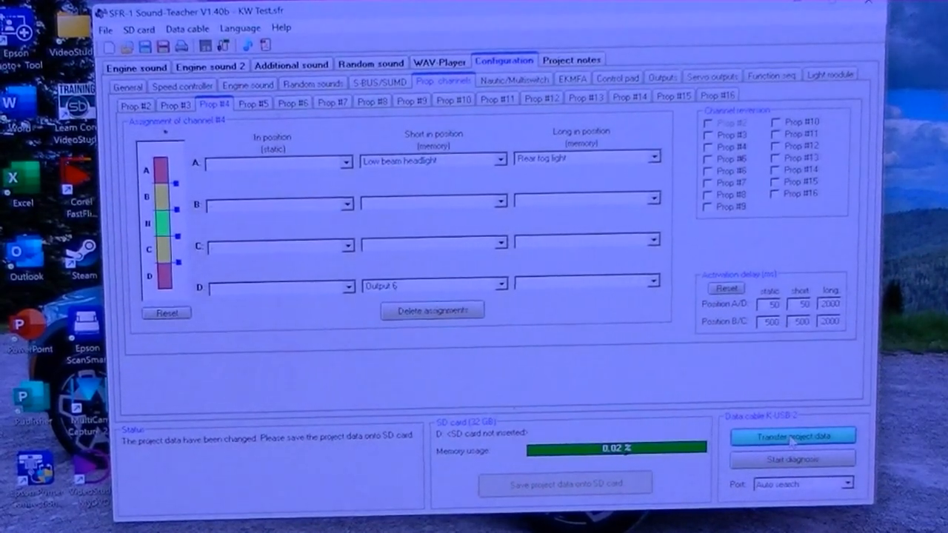
{"action": "left_click", "coordinate": [792, 435]}
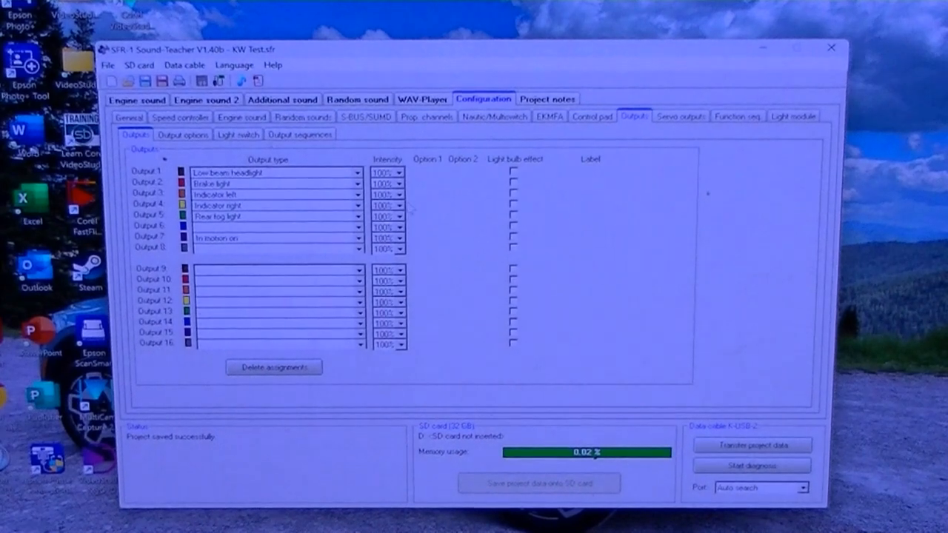
{"action": "left_click", "coordinate": [400, 173]}
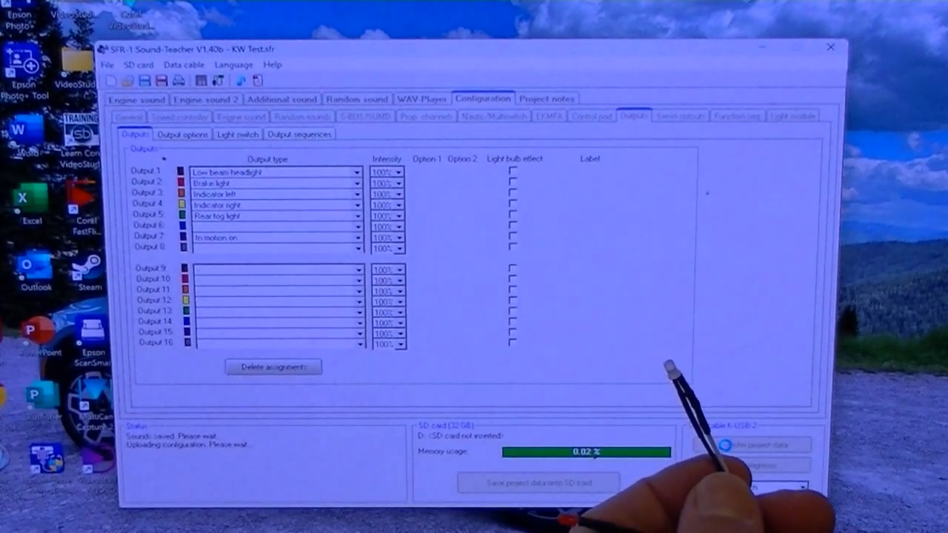
Transfer the project data until the status shows 'All project data transferred'
{"action": "left_click", "coordinate": [751, 445]}
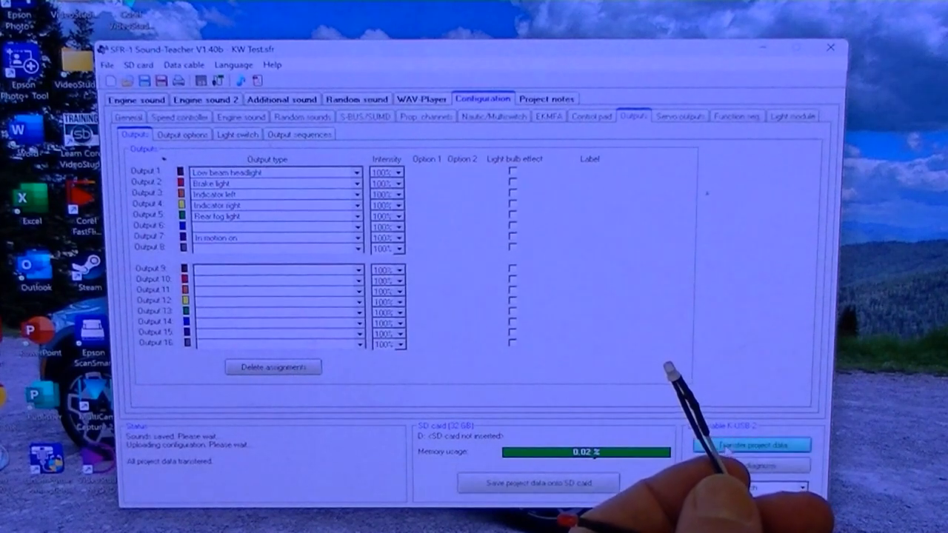